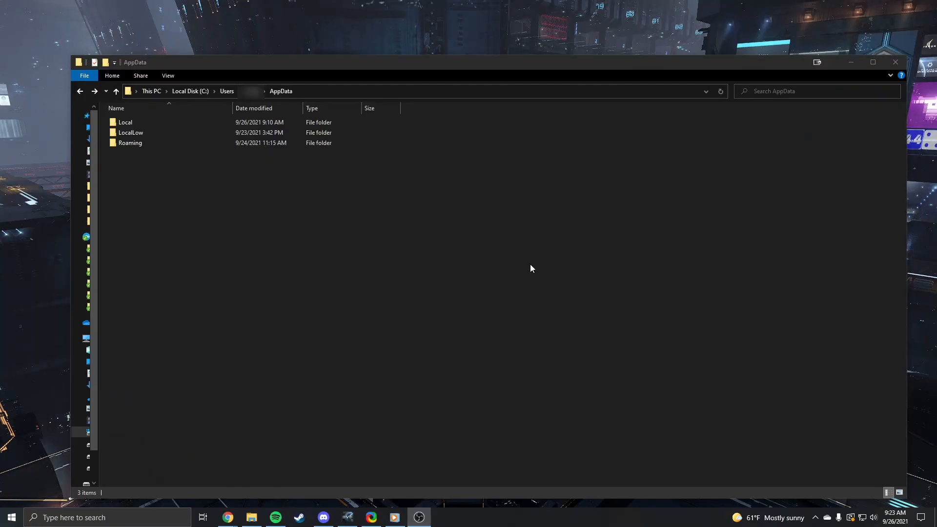
Navigate Local > CCP > EVE > c_eve_sharedcache_tq_tranquility into the settings_Default folder
double_click(126, 122)
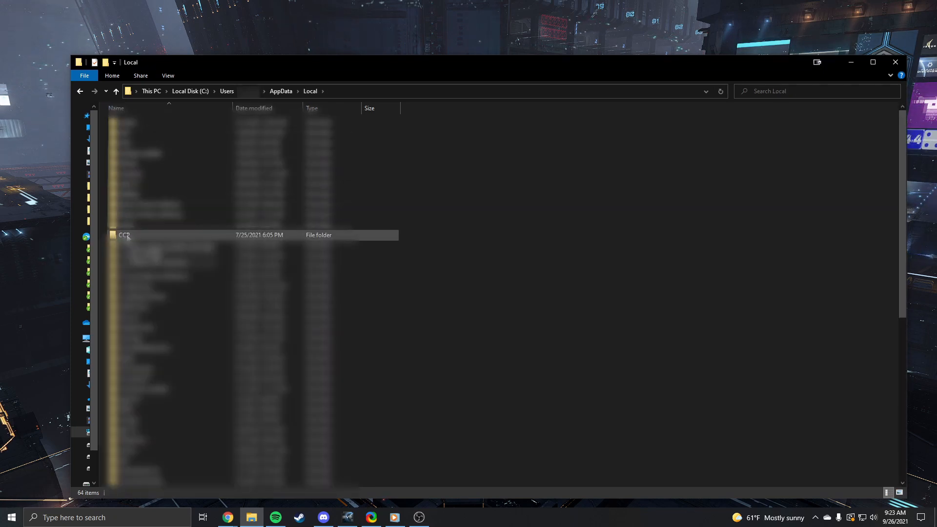
double_click(124, 234)
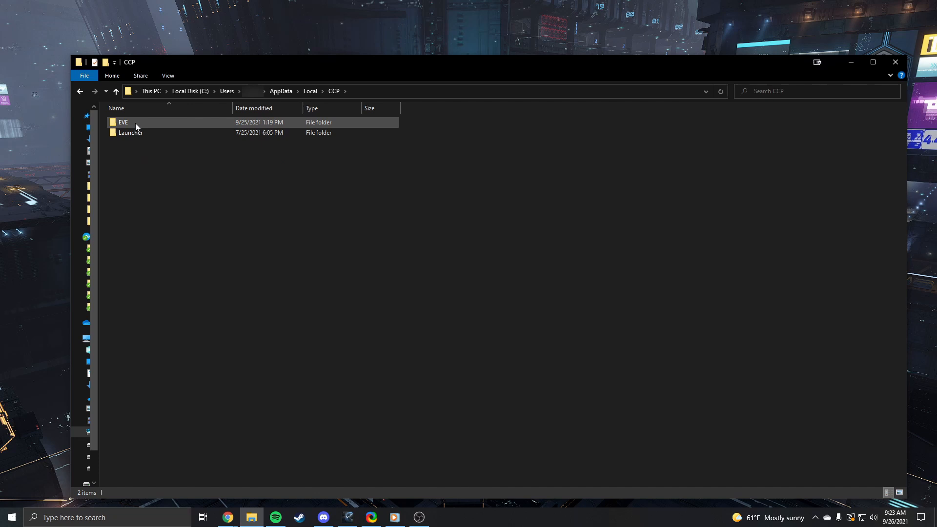
double_click(123, 122)
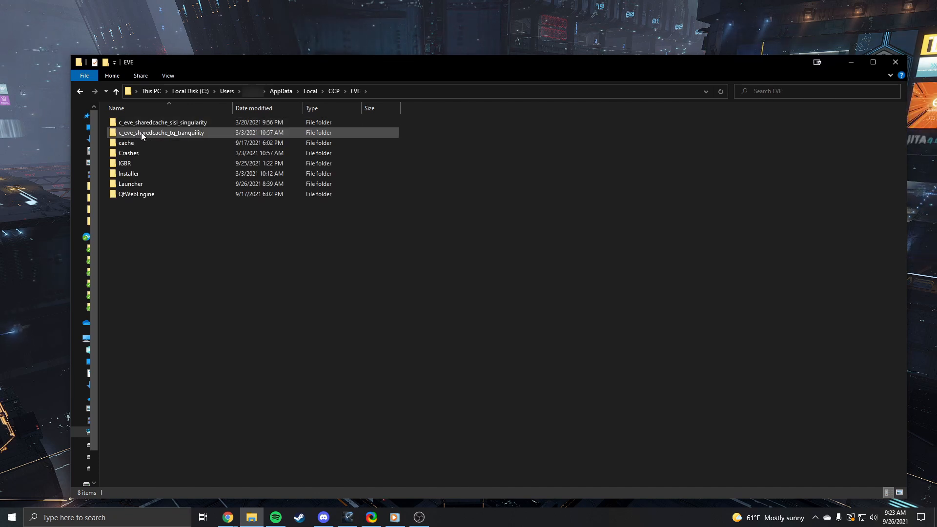
double_click(161, 132)
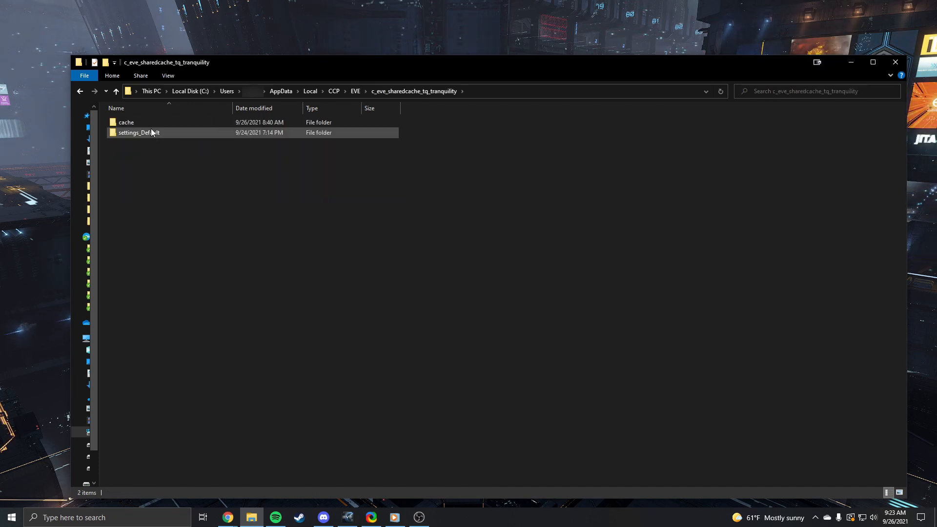
double_click(139, 132)
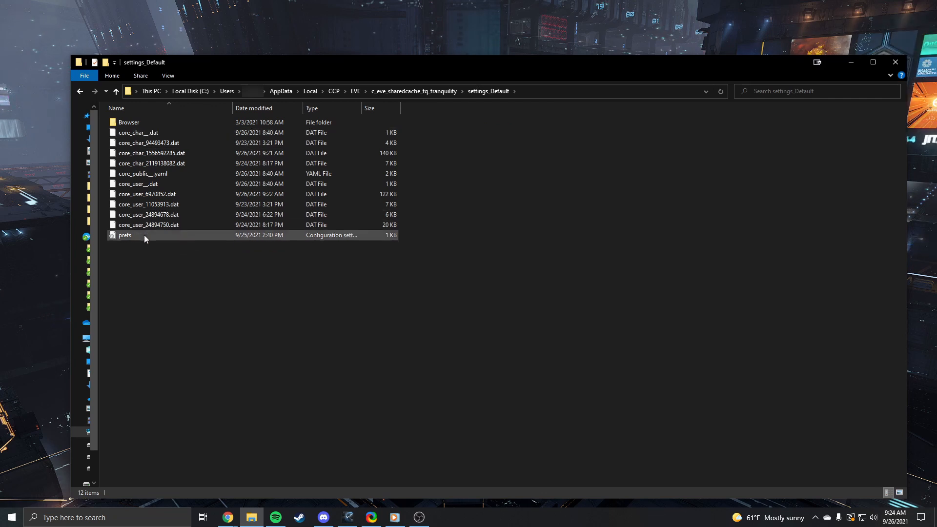
Open the prefs file for editing in Notepad via its right-click Edit action
right_click(125, 235)
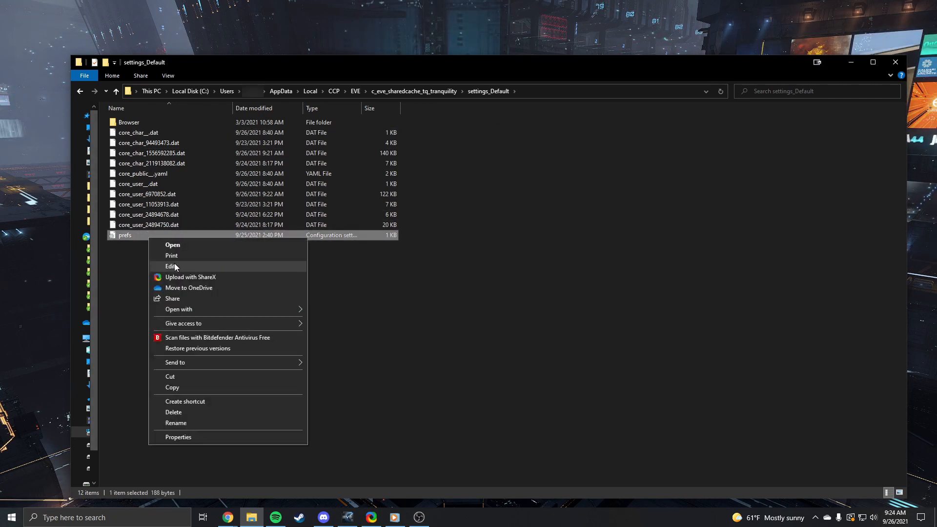
left_click(172, 265)
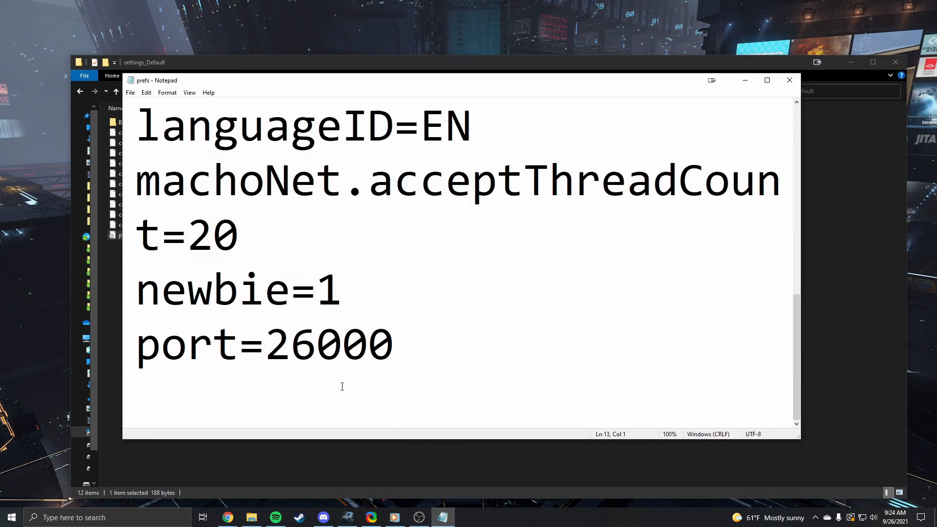
Place the cursor in the prefs text after the port=26000 line
left_click(129, 92)
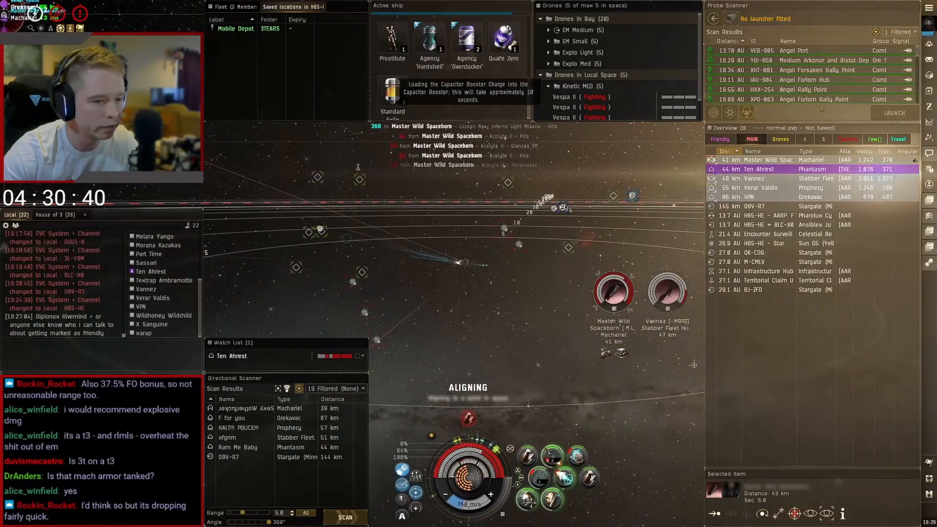
Bring up the Chat Channels window while docked and join the named channel
left_click(344, 517)
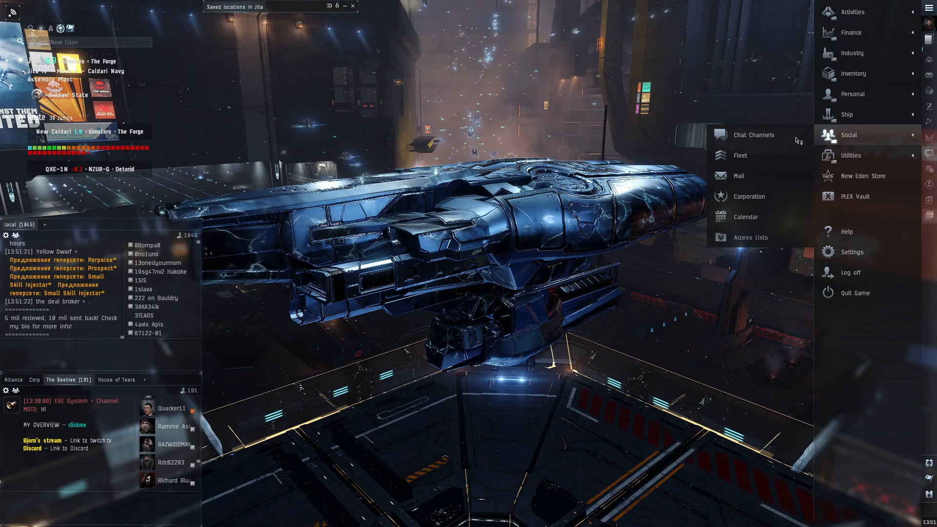
left_click(753, 134)
type("House of")
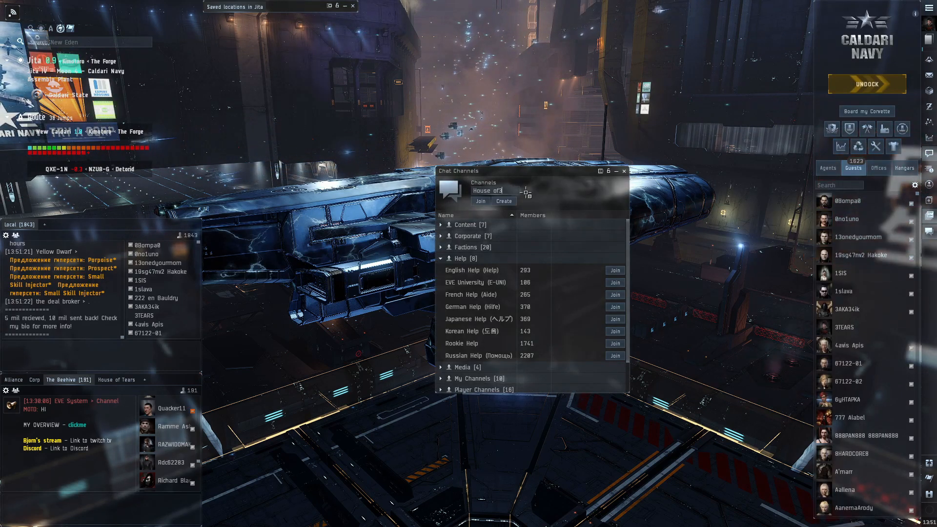
left_click(481, 201)
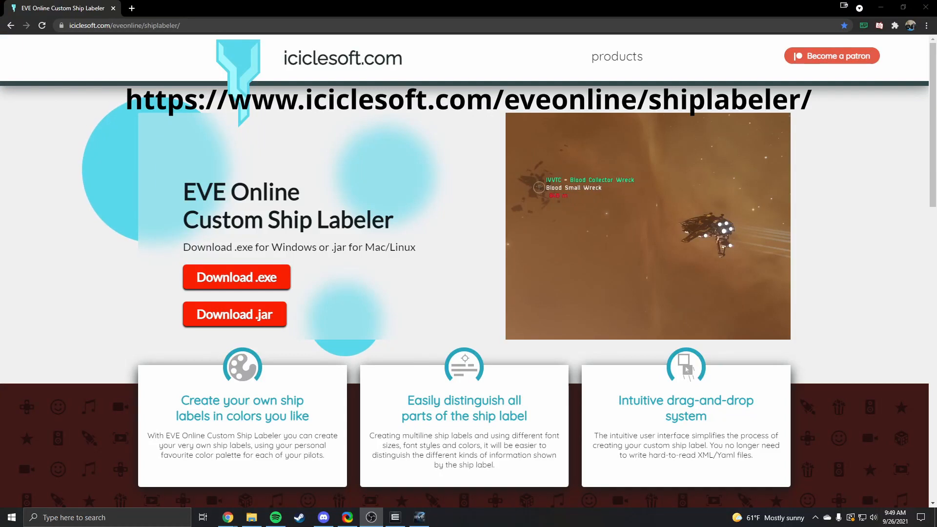
Download the Windows .exe of the Custom Ship Labeler and launch it from the downloads bar
left_click(236, 276)
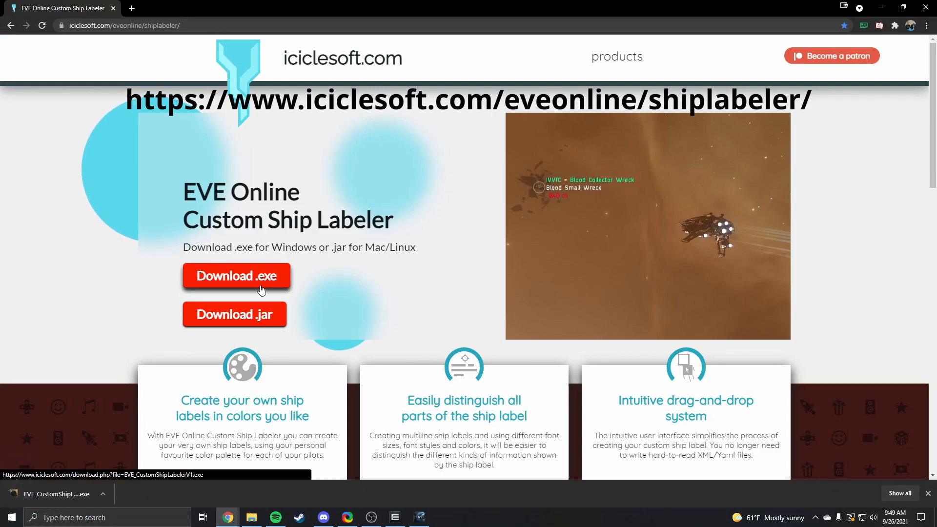
left_click(237, 277)
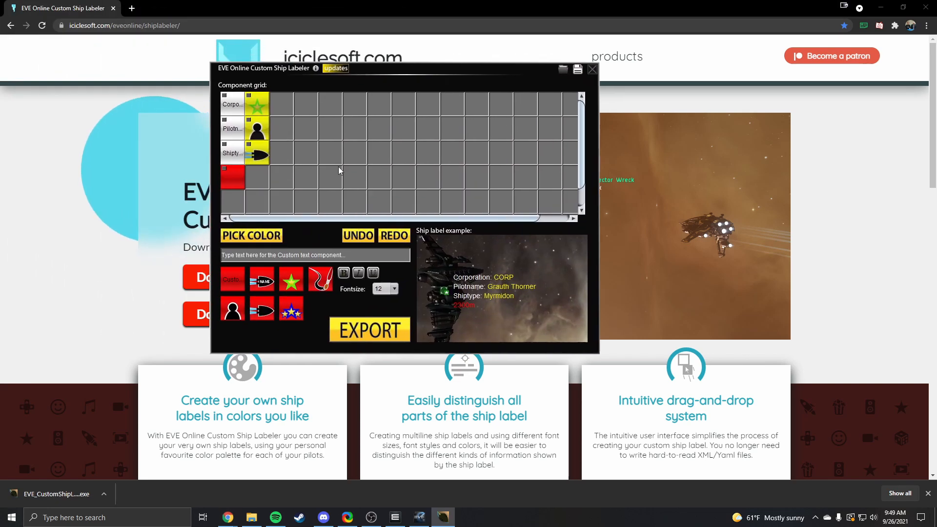
Arrange components into one column and edit the pilot name component's custom text
left_click_drag(262, 310, 261, 183)
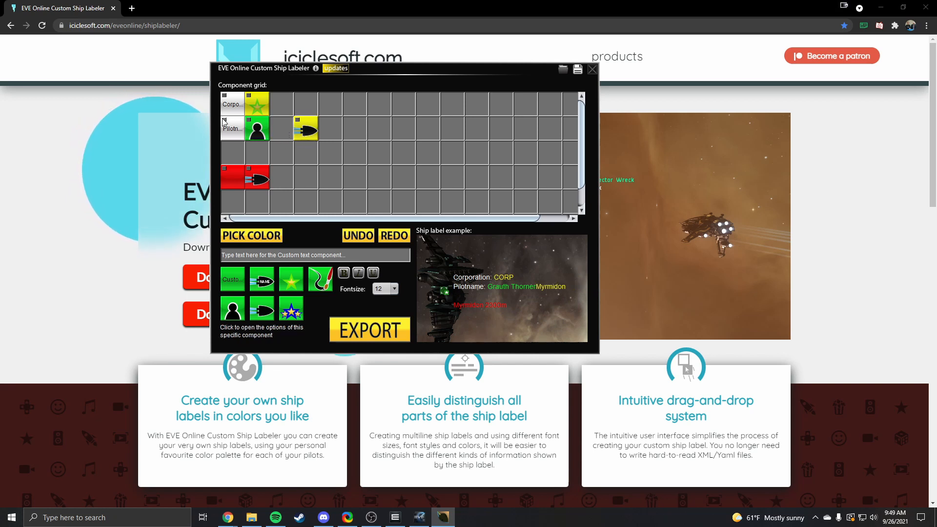
left_click(232, 127)
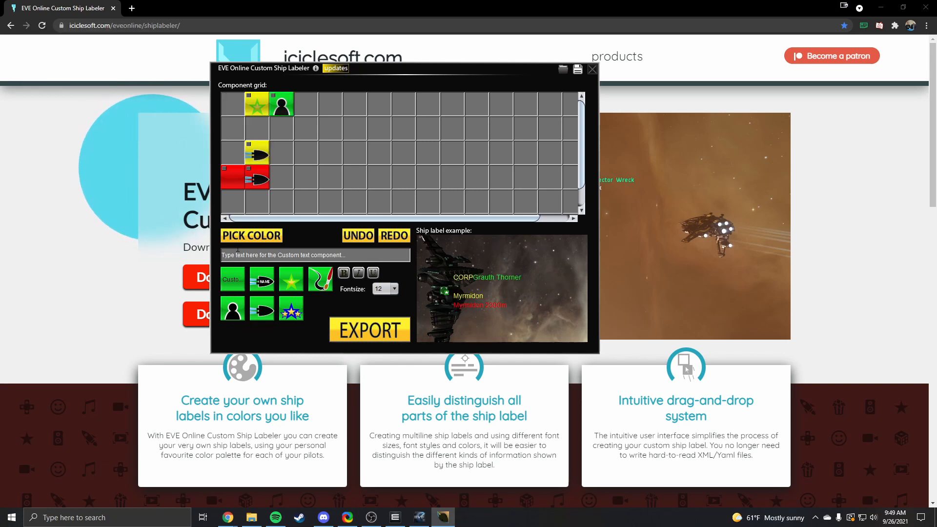
left_click(313, 255)
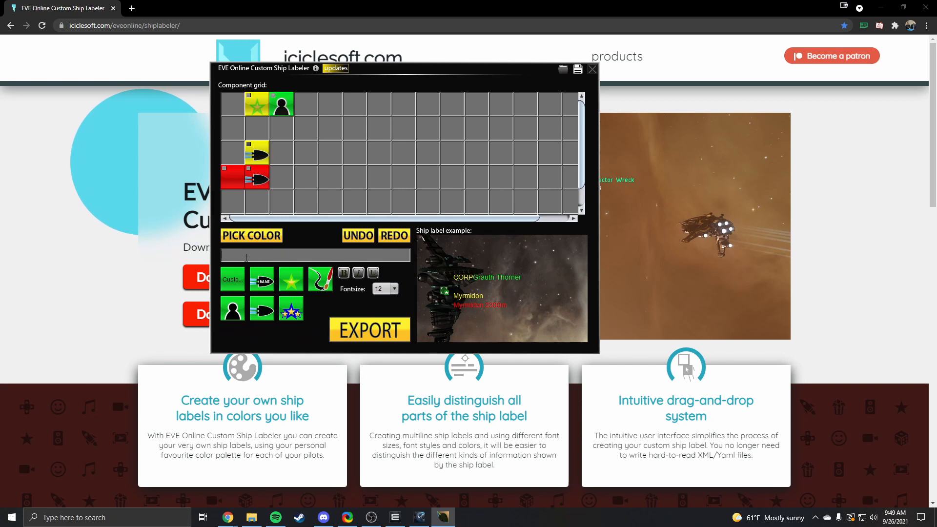
type("d")
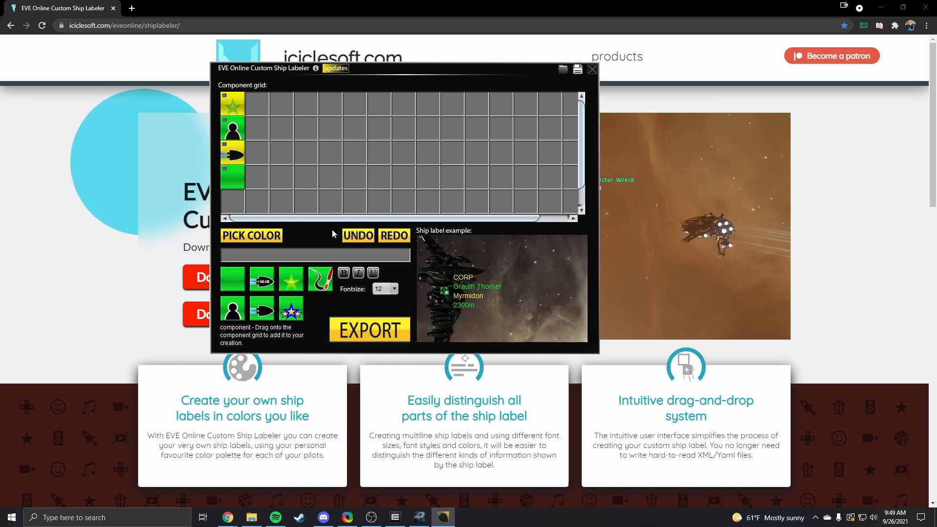
mouse_move(370, 329)
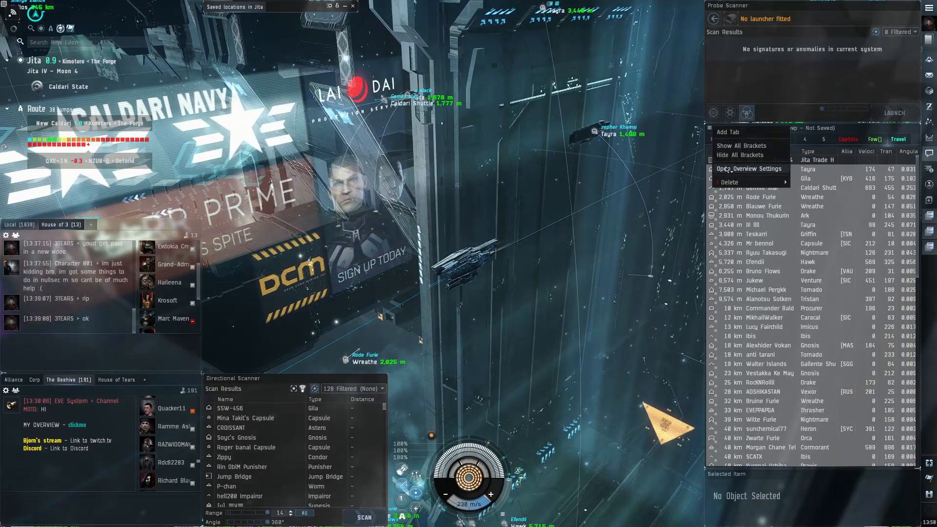
Import the myGlobalSettings3 overview settings file as Global Overview Settings
left_click(749, 169)
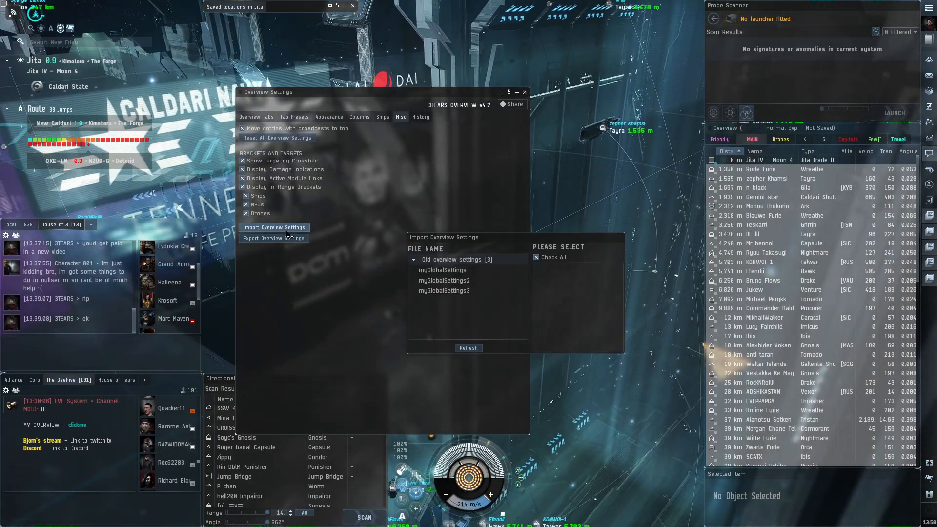
left_click(443, 291)
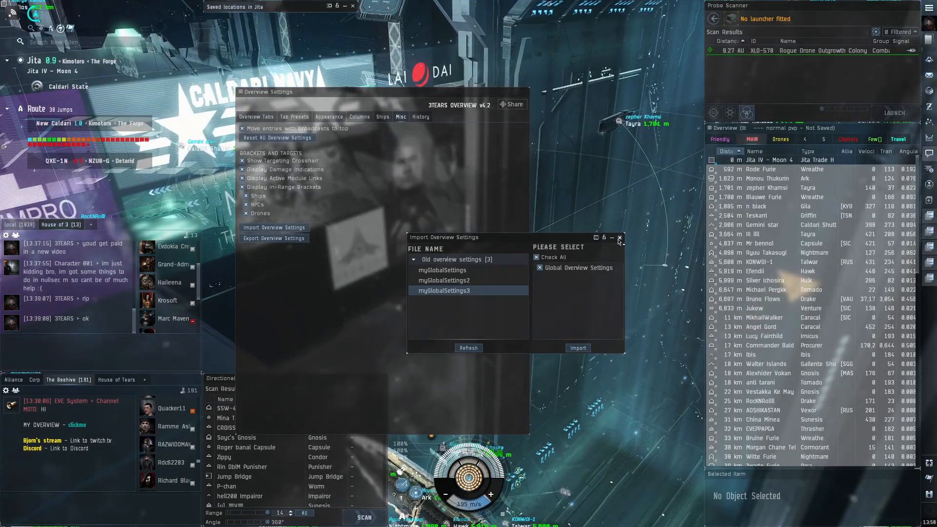
left_click(620, 238)
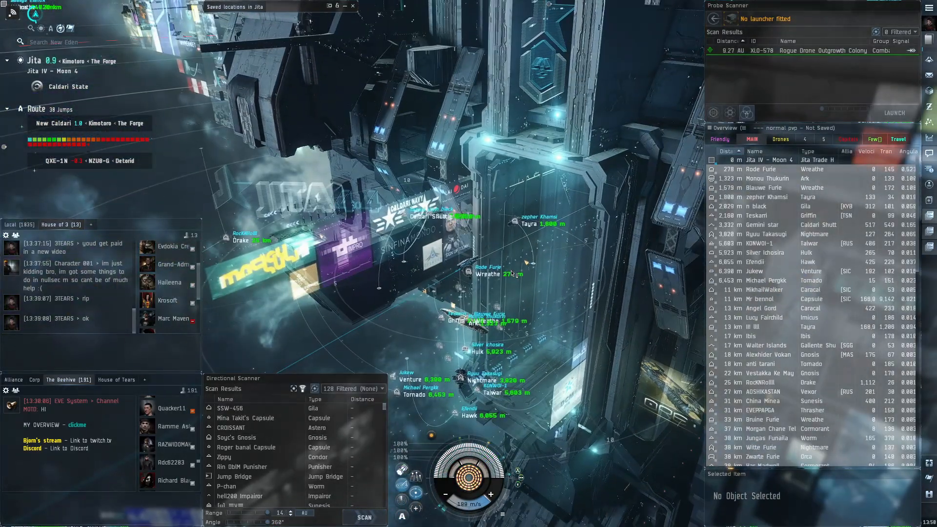